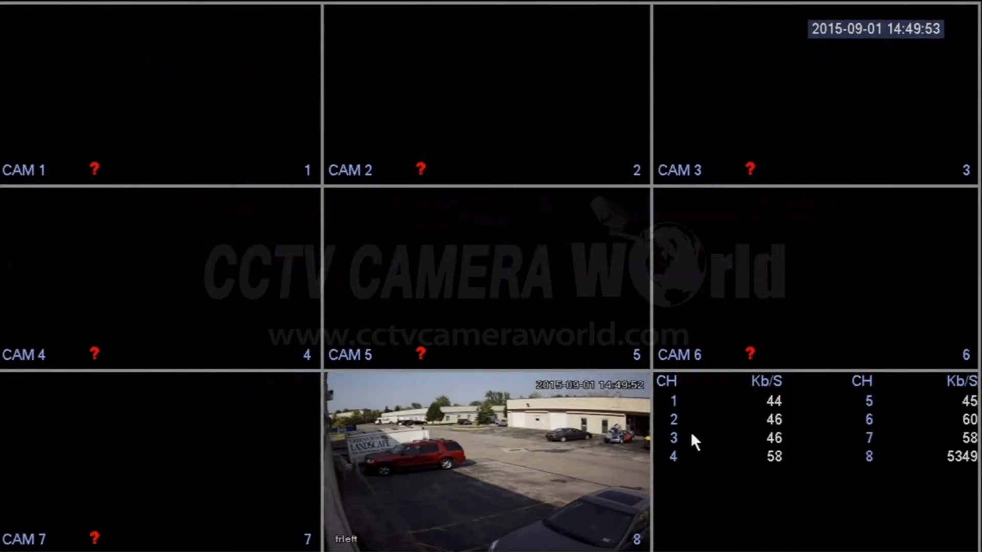
mouse_move(626, 443)
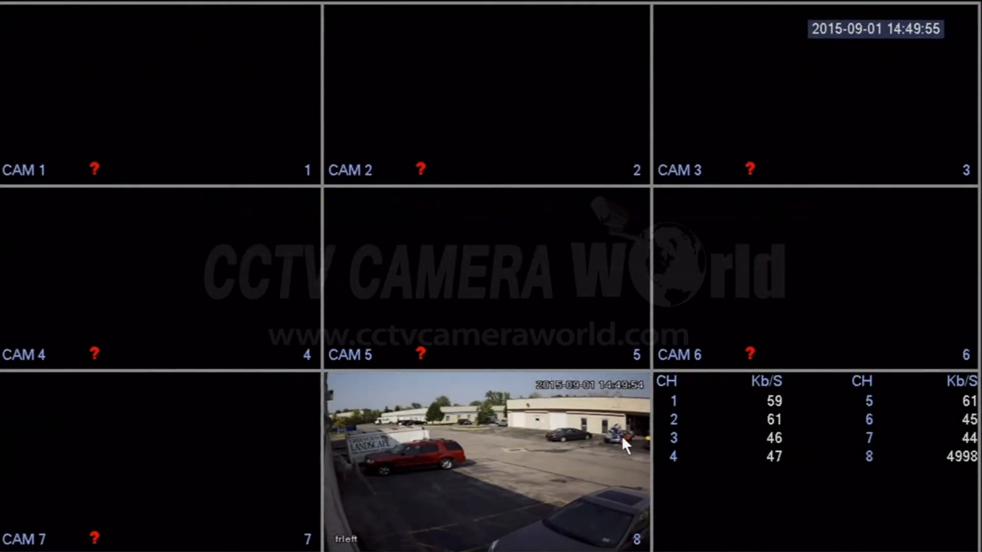
Bring up the Main Menu from the live camera view via the right-click quick menu.
right_click(626, 445)
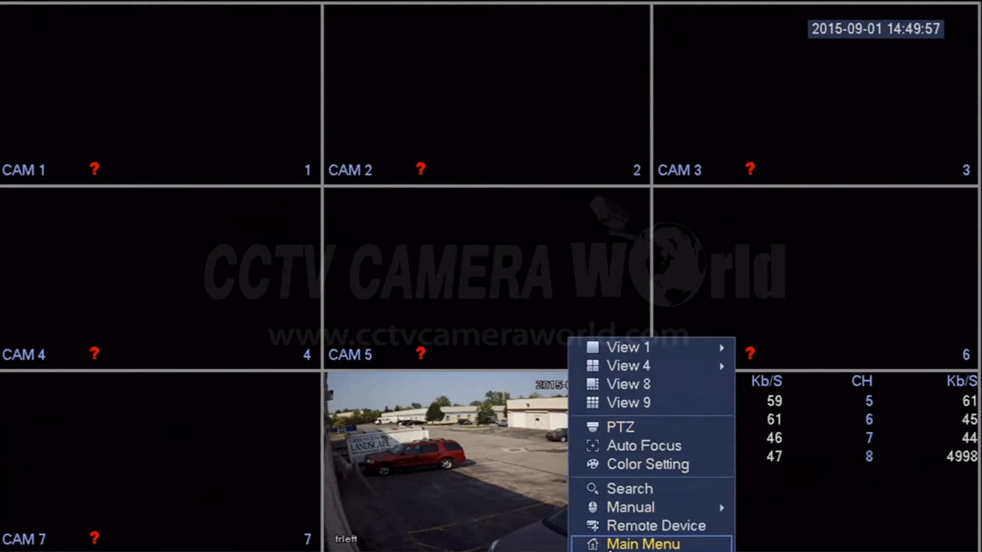
click(642, 544)
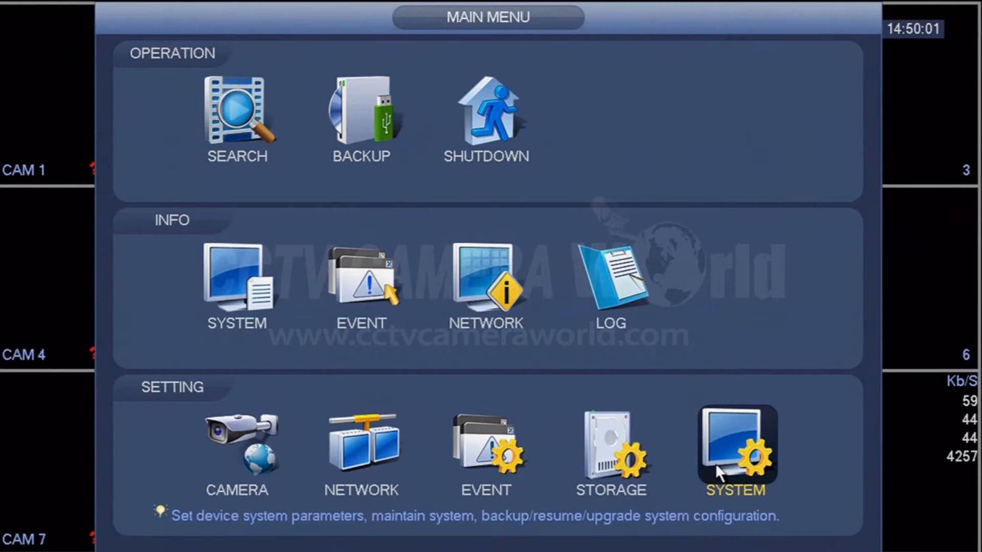
Enter the Storage recording schedule settings for channel 1.
click(735, 448)
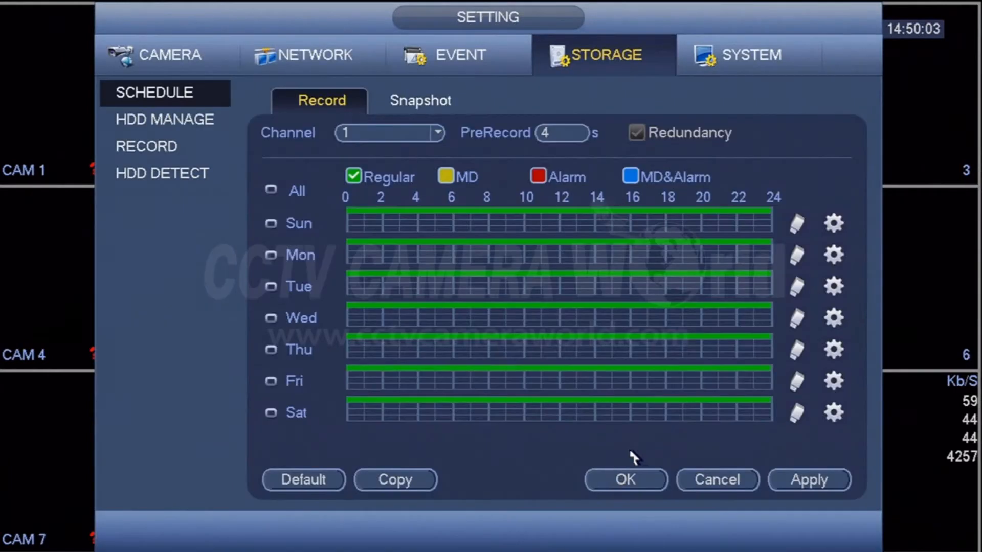
mouse_move(489, 241)
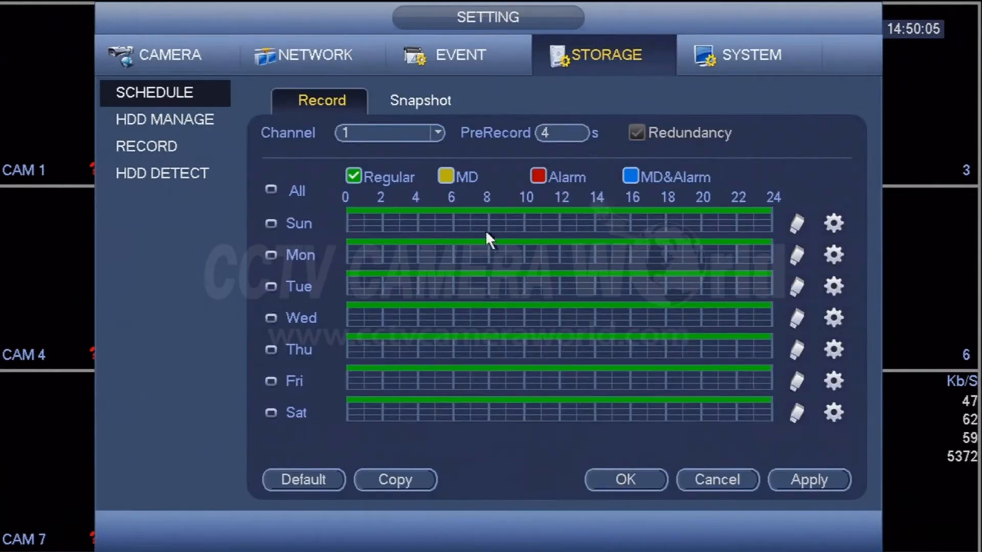
mouse_move(476, 215)
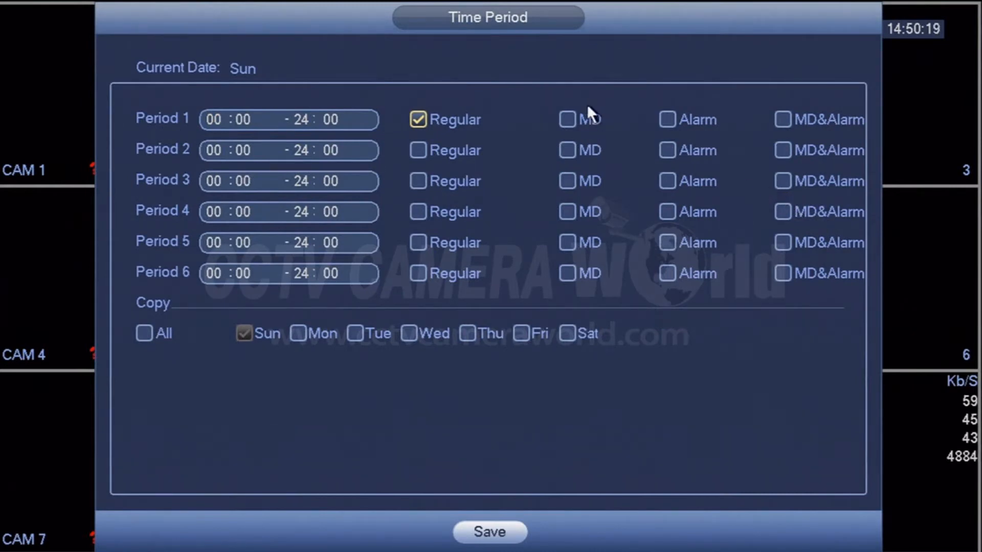
Set Period 1 to motion-detection (MD) recording and copy it to all days.
click(567, 119)
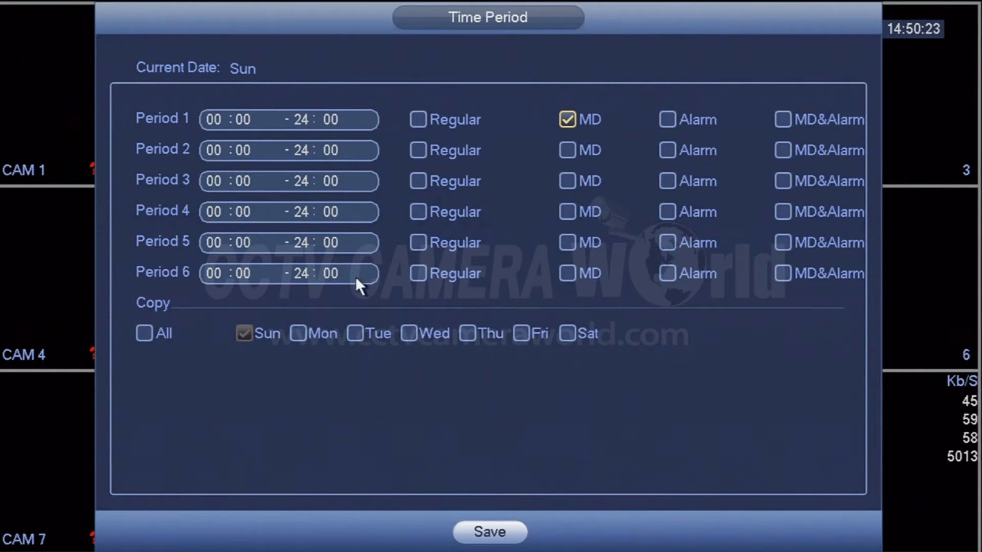
click(144, 333)
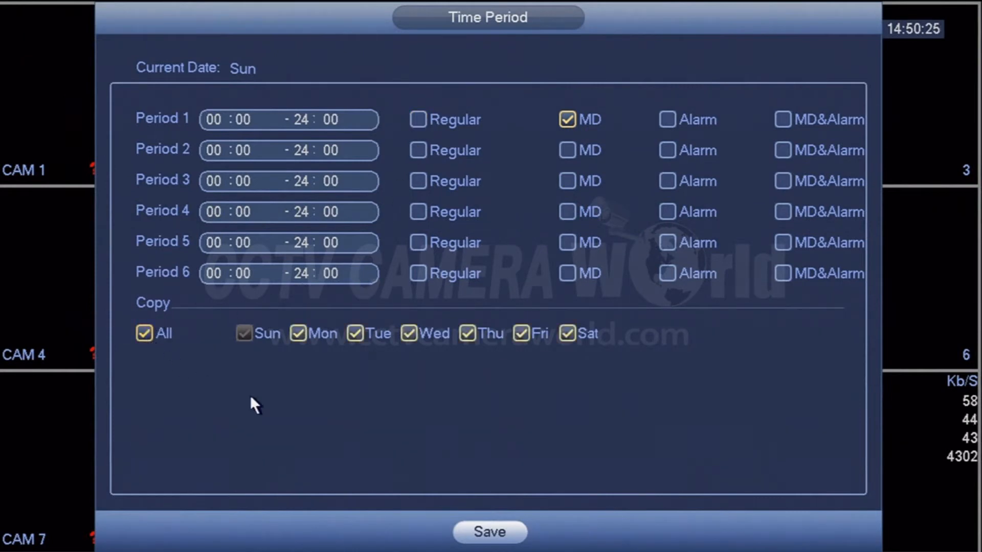
mouse_move(571, 97)
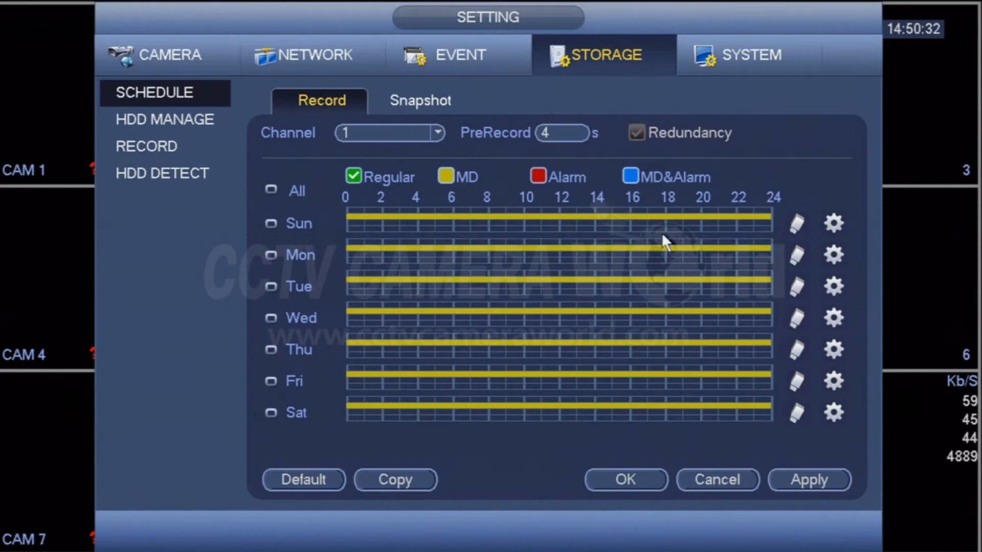
mouse_move(472, 191)
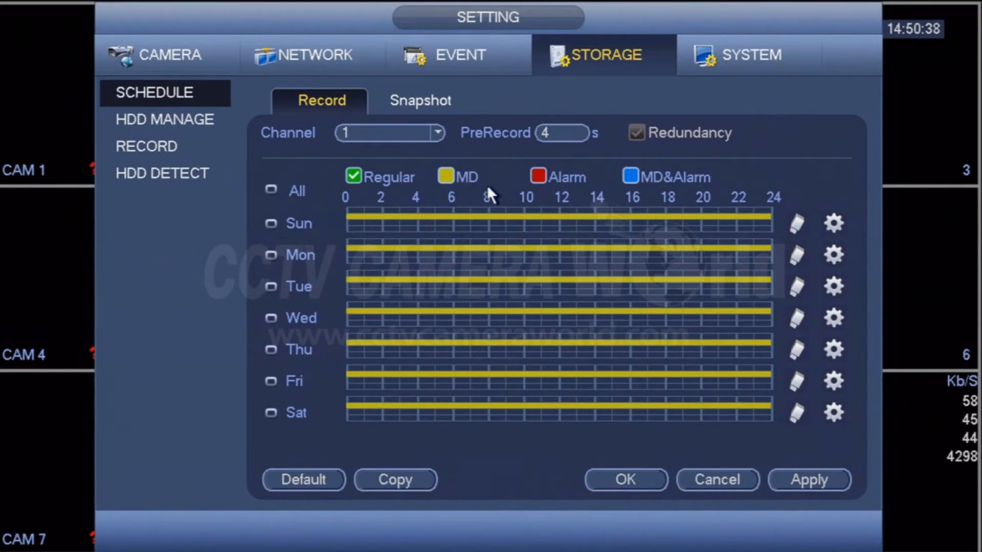
mouse_move(482, 230)
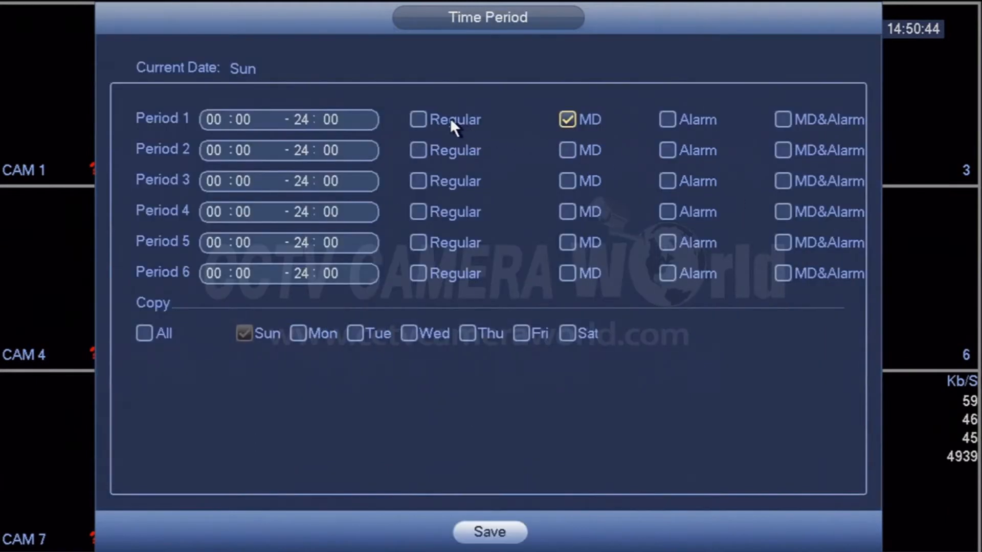
Add Regular recording to Period 1 alongside MD, copy to all days, and save.
click(417, 118)
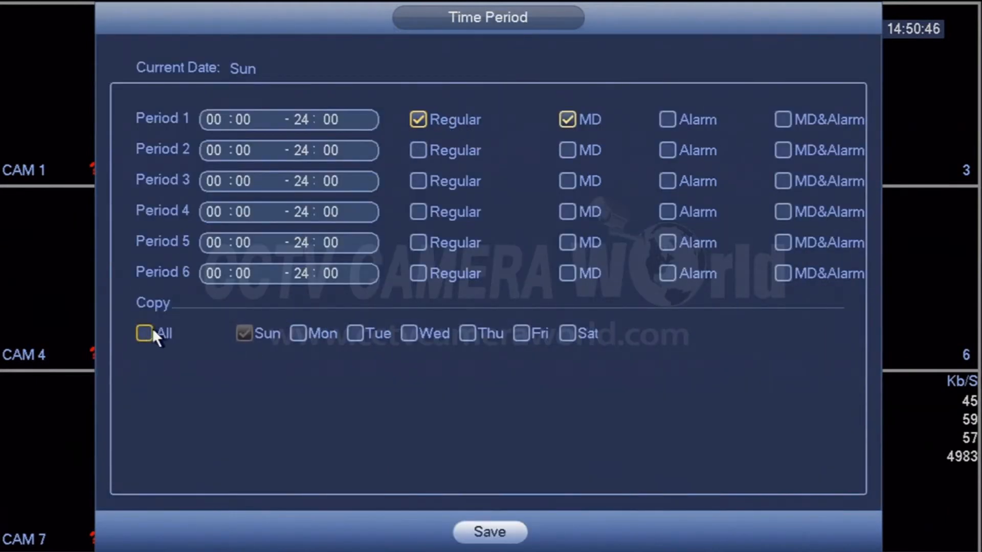
click(144, 333)
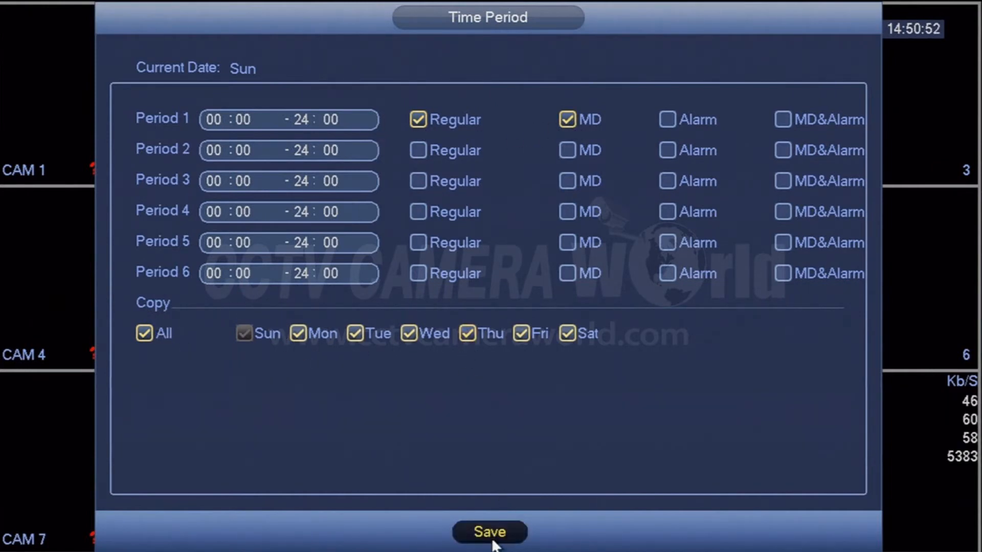
click(489, 532)
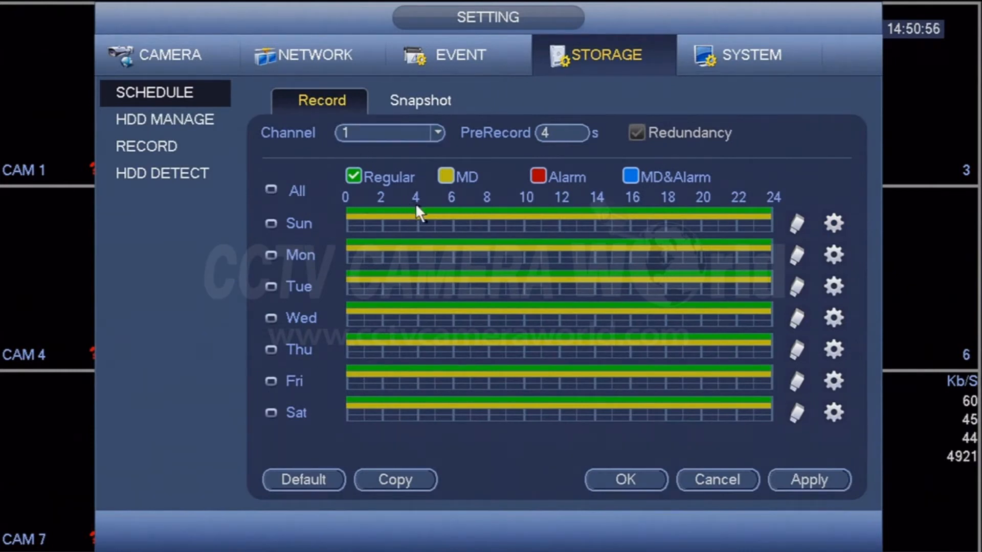
mouse_move(401, 354)
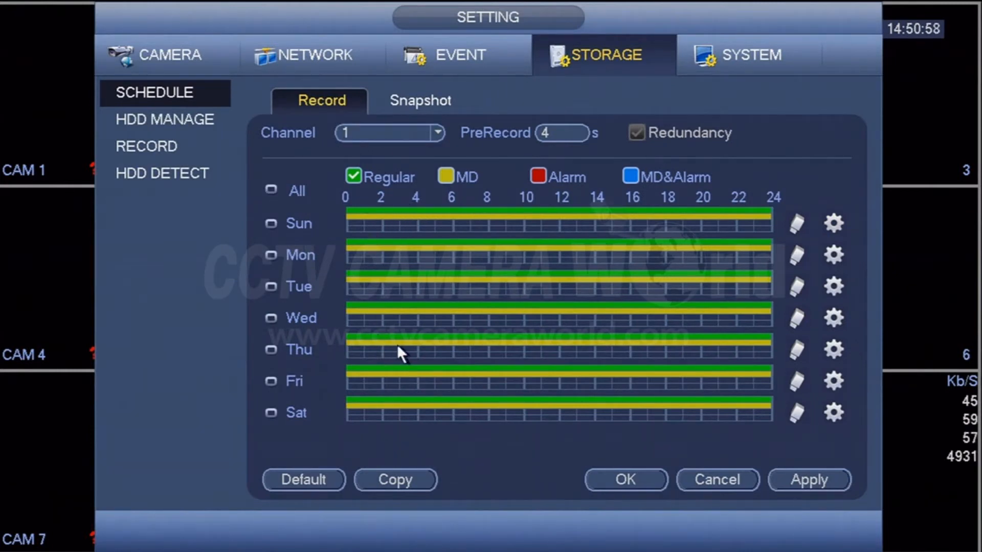
mouse_move(460, 218)
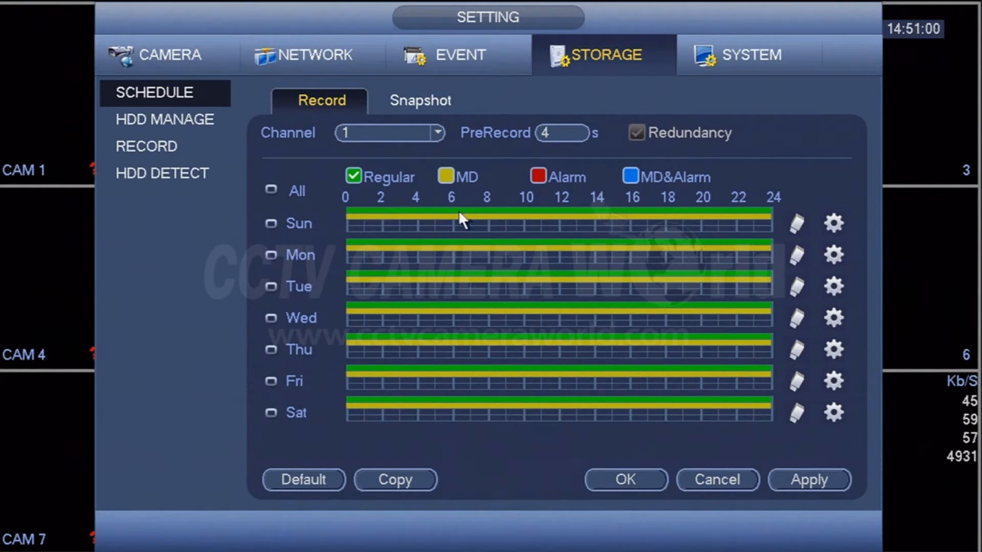
mouse_move(682, 243)
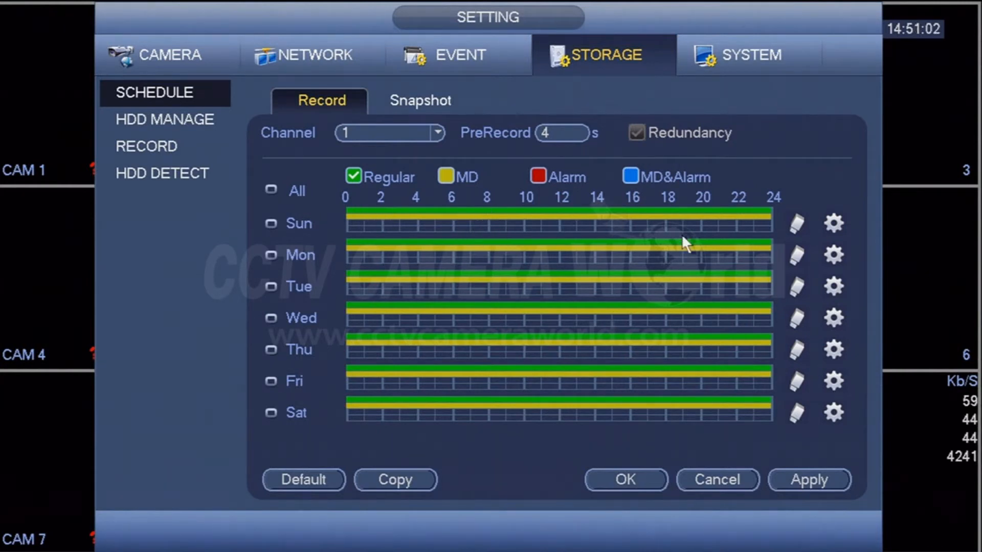
Reopen Sunday's Time Period settings from the schedule grid.
click(834, 223)
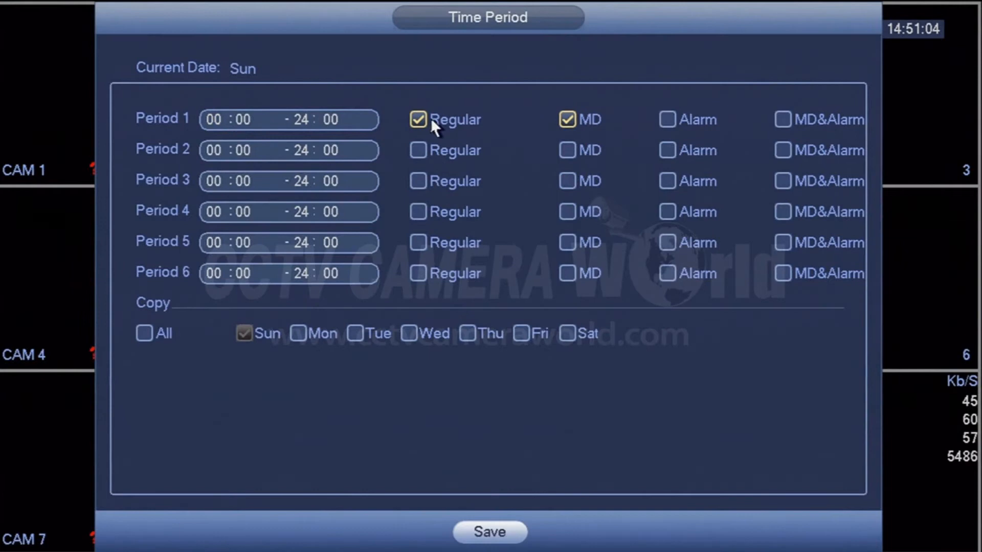
Remove Regular from Period 1 so only MD recording remains, copied to every day.
click(145, 332)
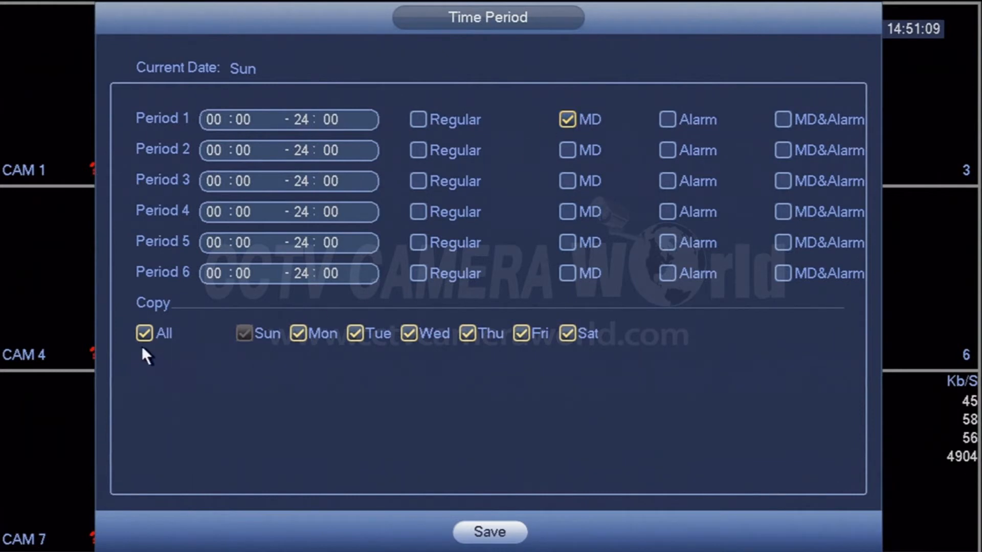
click(491, 532)
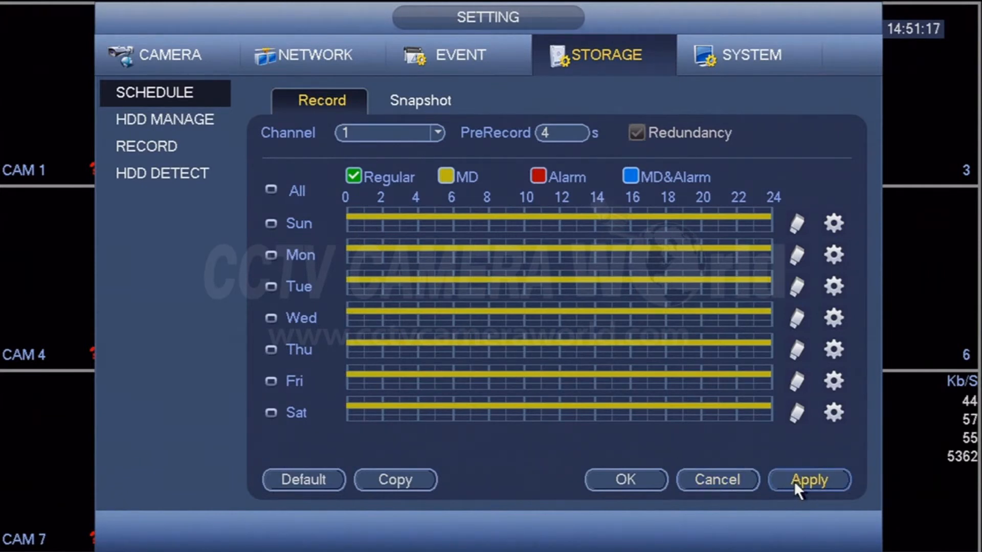
Set the pre-record time to 30 seconds and go to the Record mode page.
click(561, 133)
text(30)
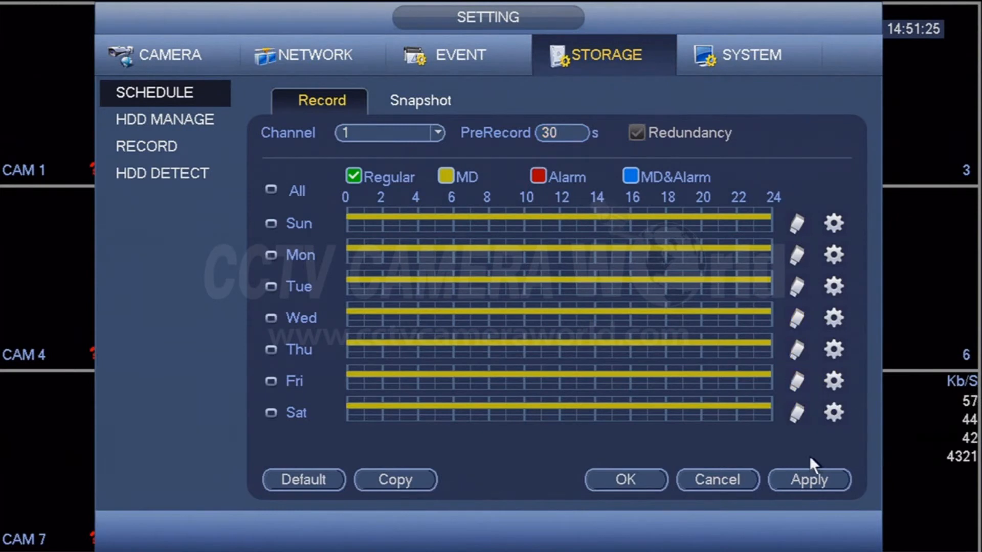
mouse_move(669, 209)
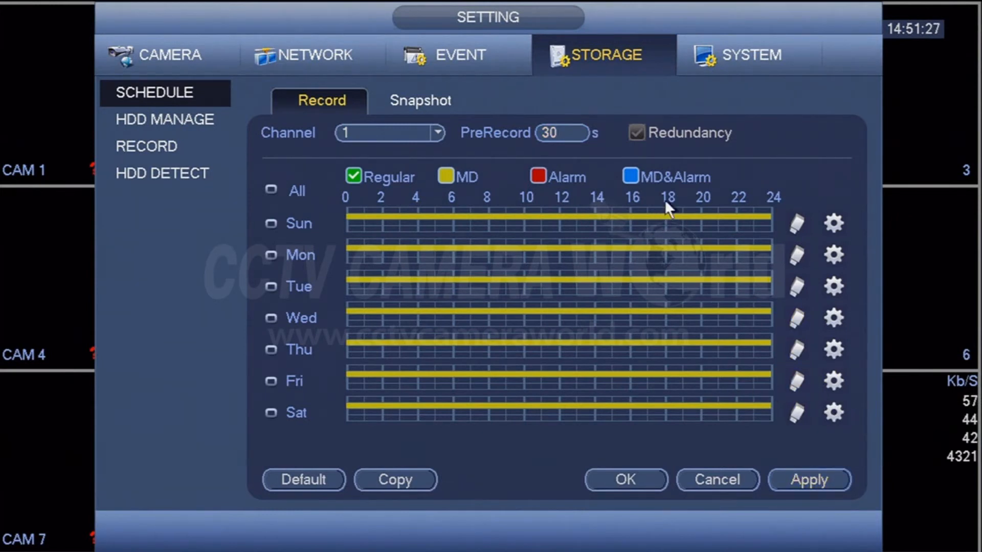
mouse_move(796, 158)
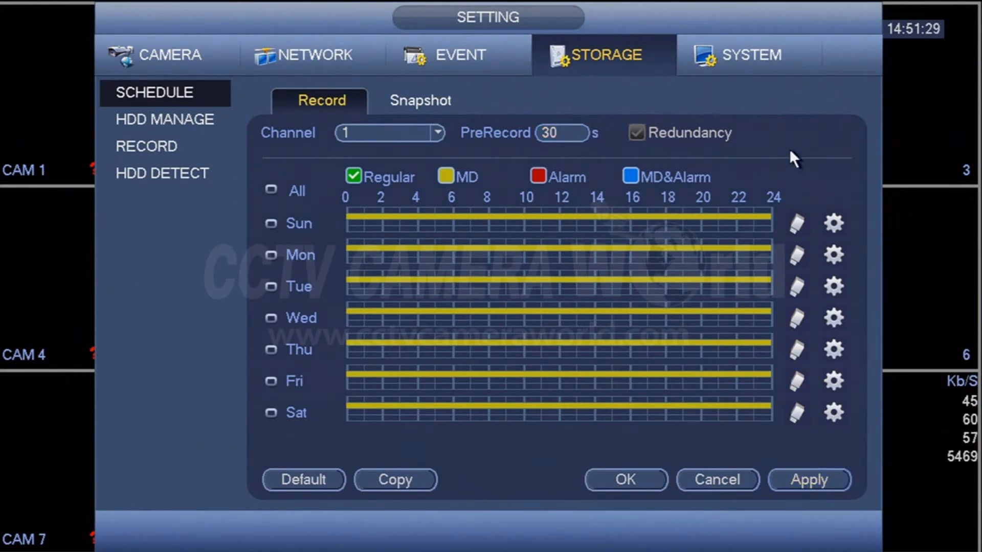
mouse_move(783, 147)
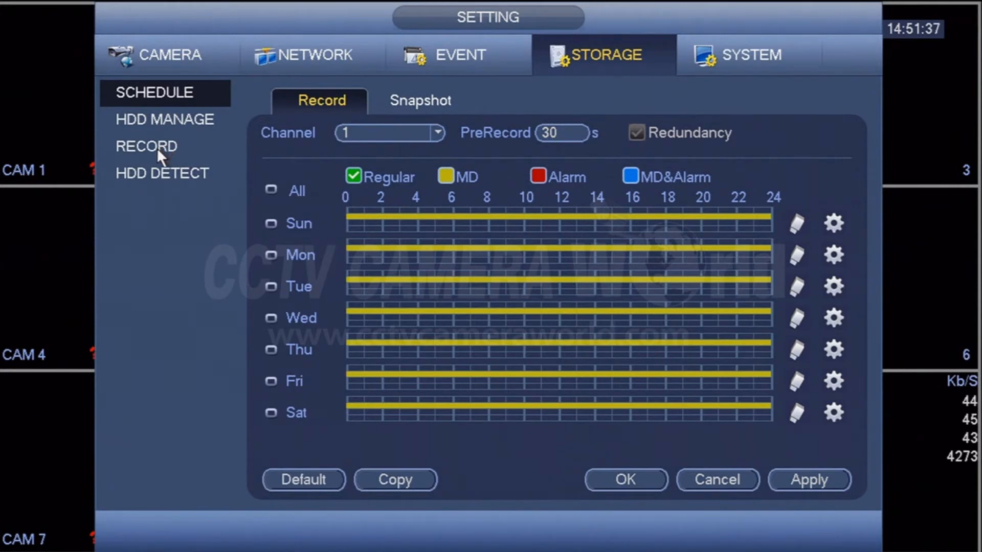
click(147, 146)
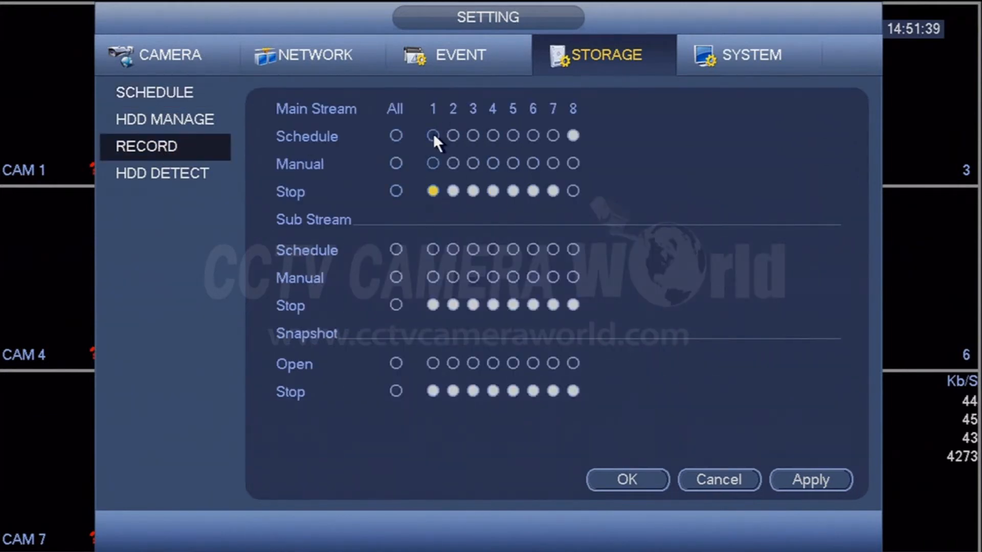
Set channel 1's main stream to Schedule recording, leaving channels 2–7 stopped.
click(431, 137)
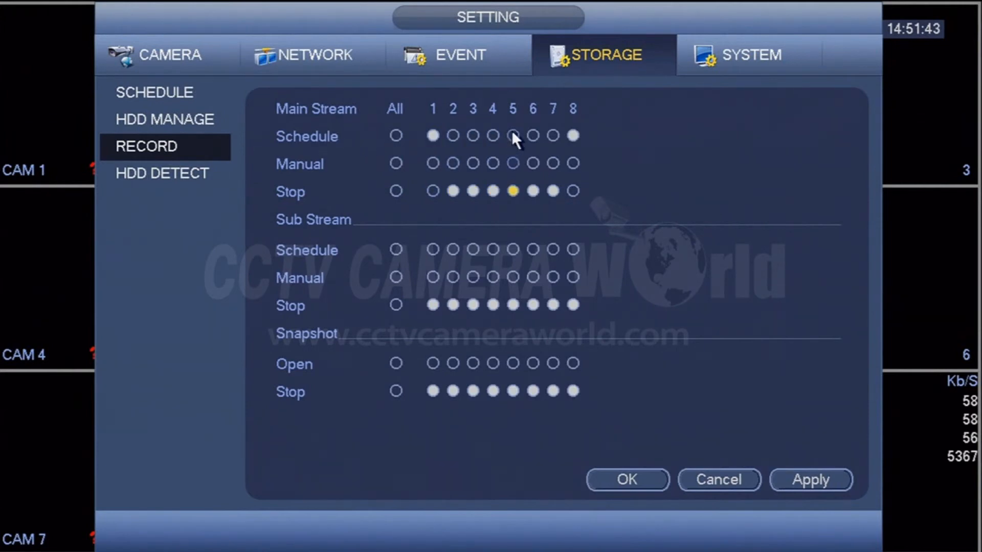
click(572, 135)
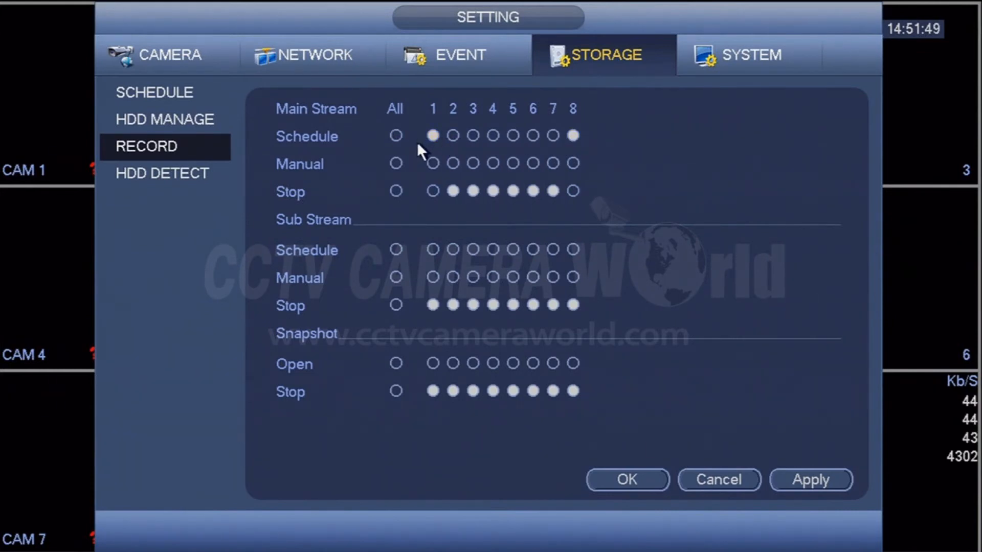
mouse_move(810, 479)
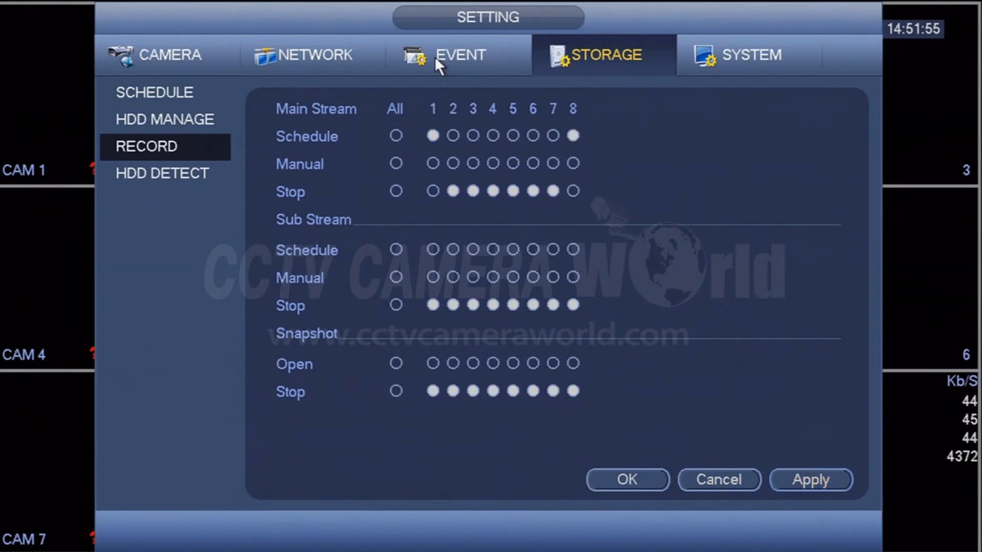
Go to Event > Motion Detect for channel 1 with detection enabled.
click(460, 54)
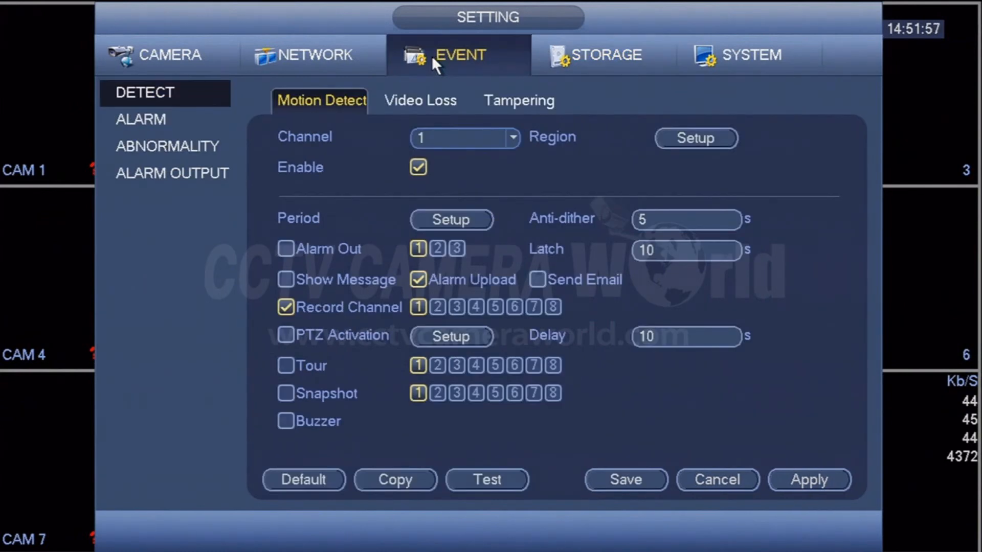
mouse_move(195, 110)
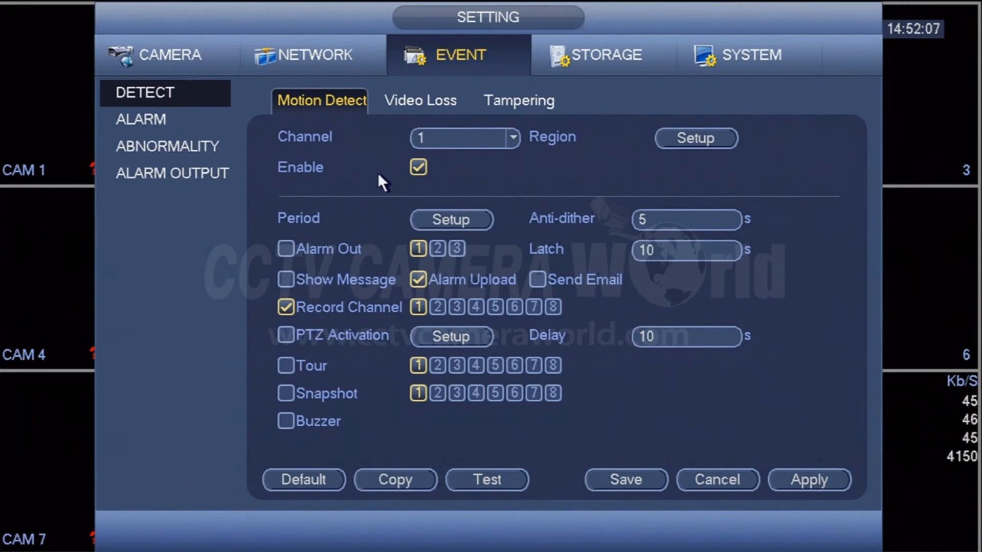
mouse_move(347, 109)
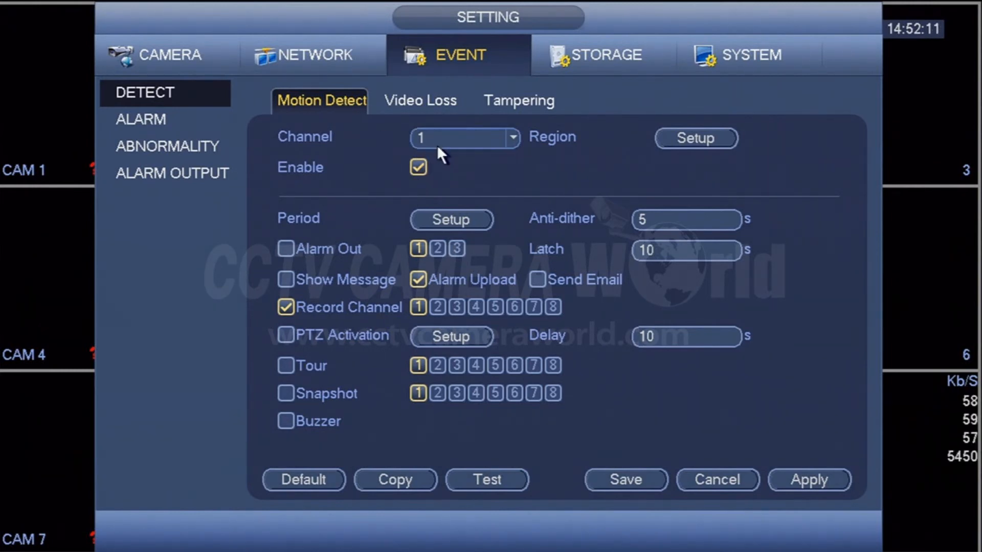
click(693, 137)
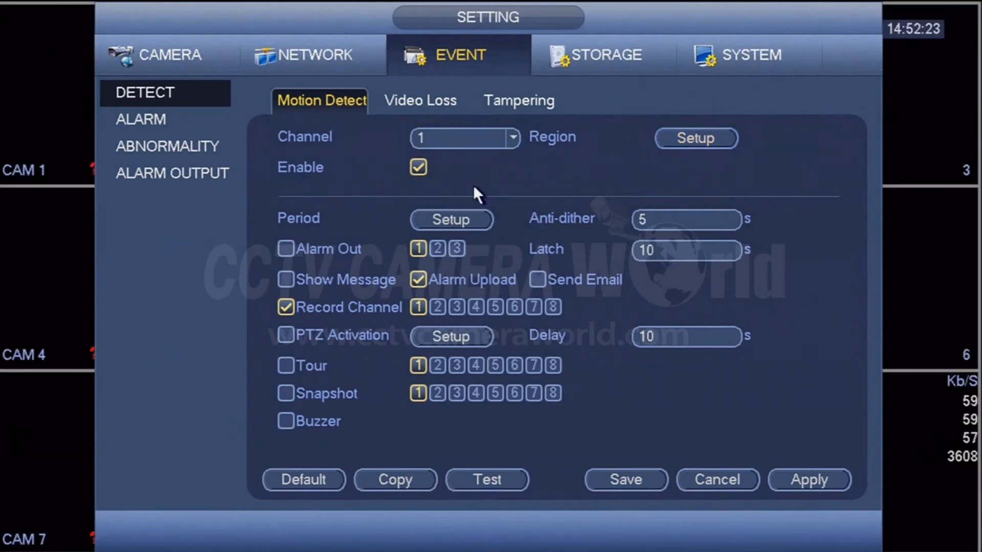
mouse_move(407, 316)
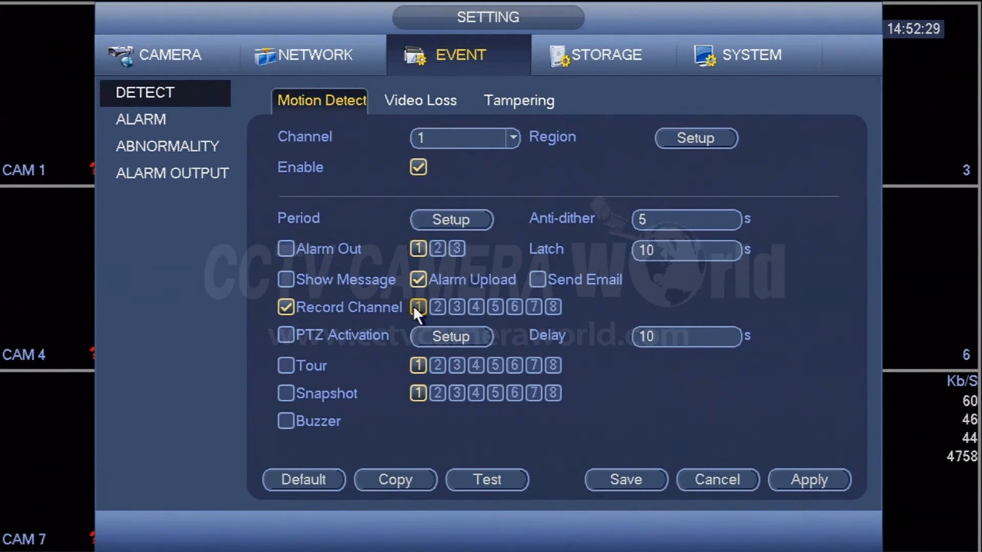
mouse_move(423, 318)
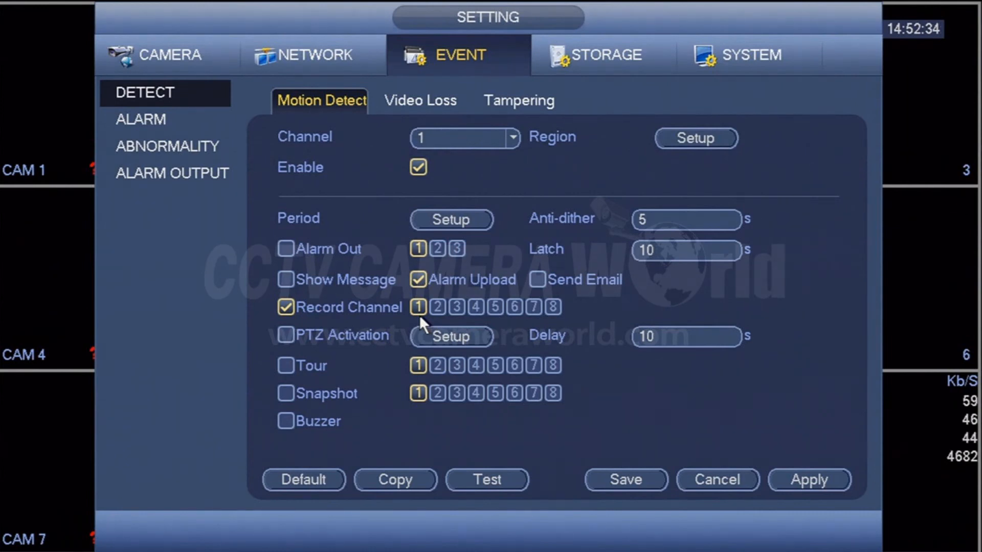
click(437, 307)
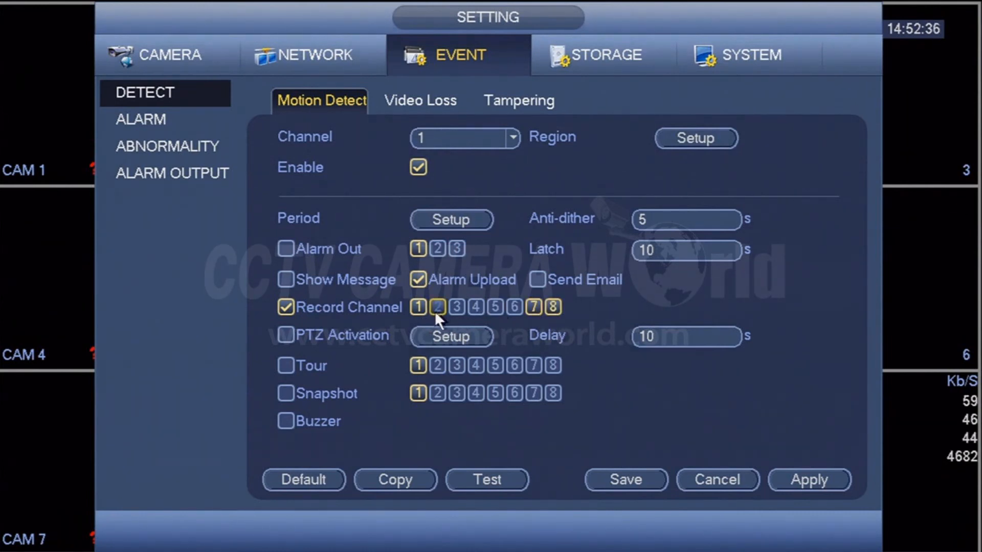
click(437, 307)
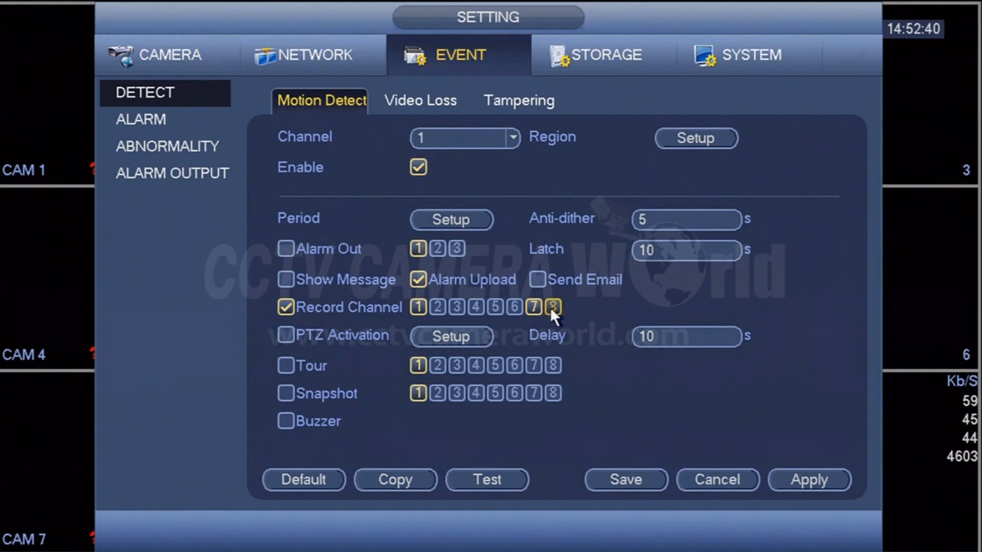
click(533, 308)
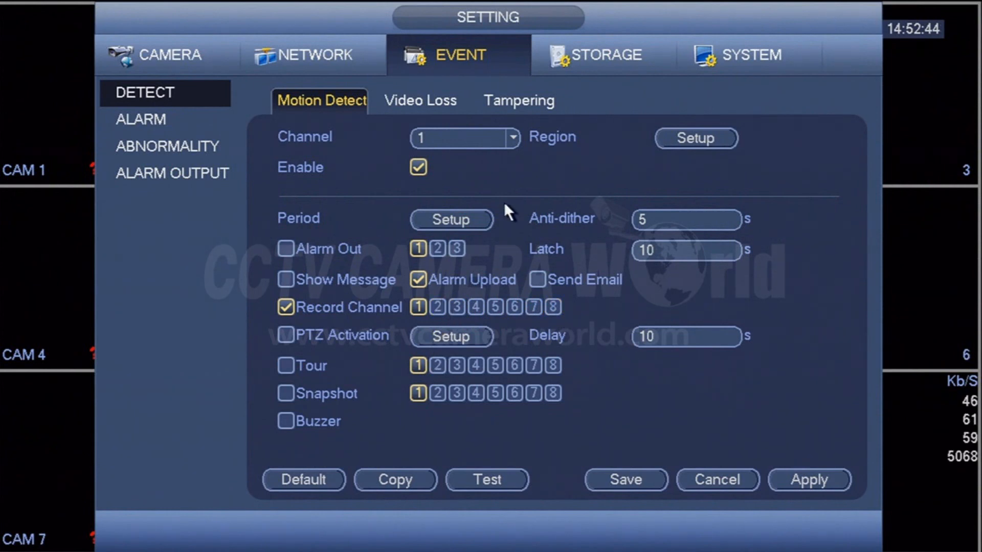
mouse_move(514, 188)
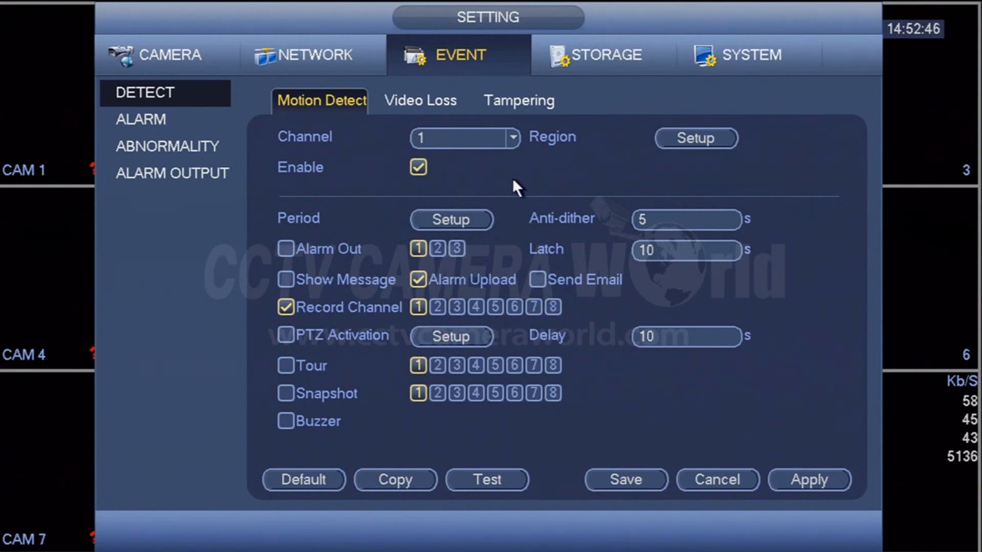
mouse_move(182, 132)
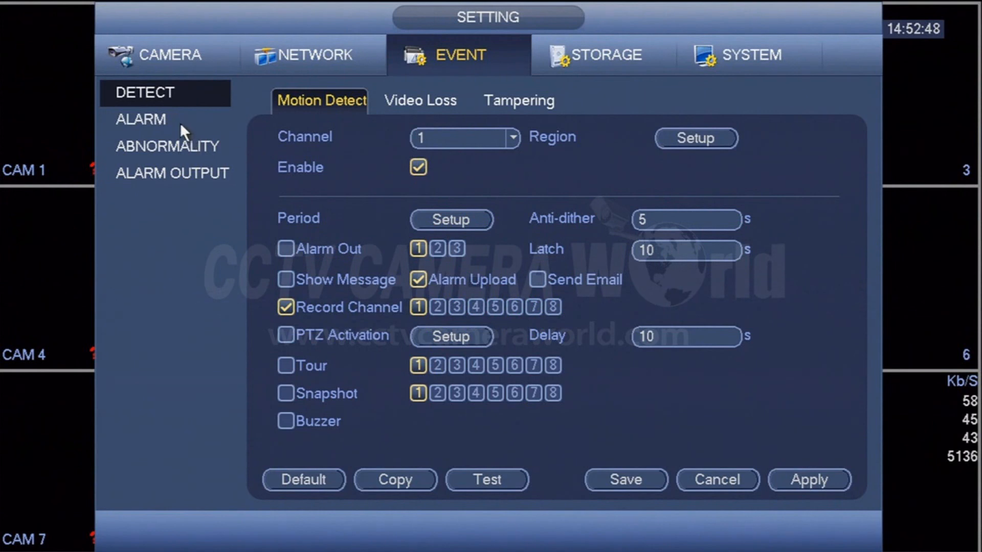
Return to Storage and review the MD schedule and channel 1's scheduled record mode.
click(602, 54)
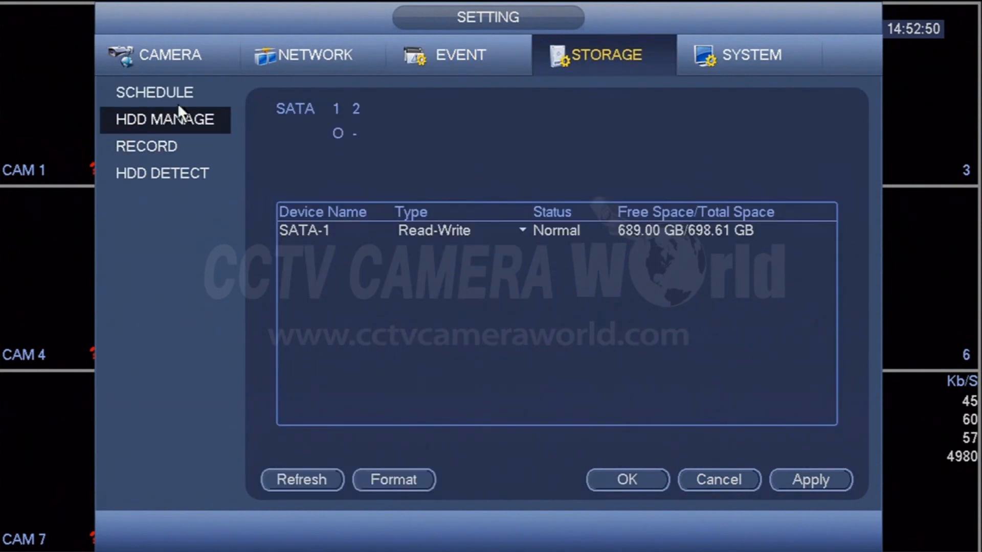
click(155, 92)
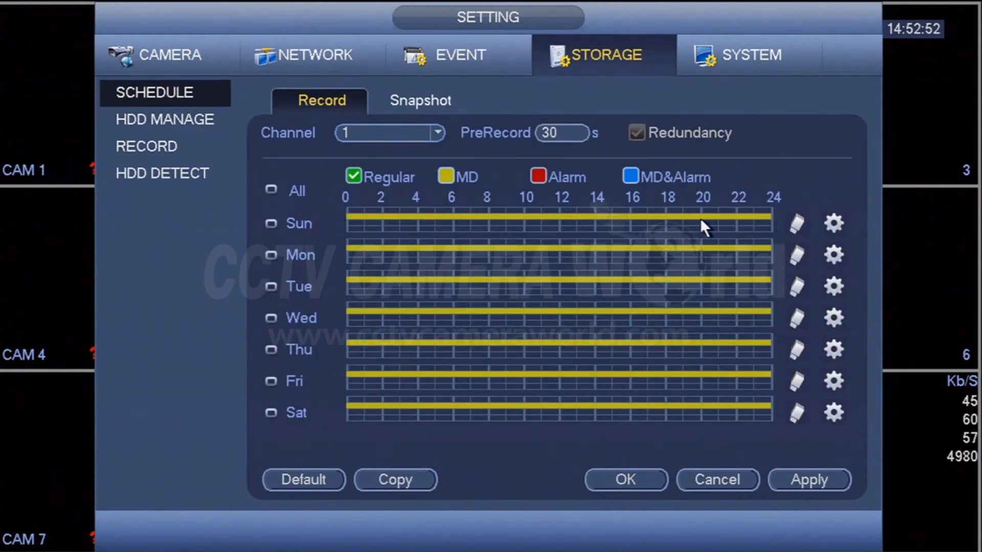
click(146, 146)
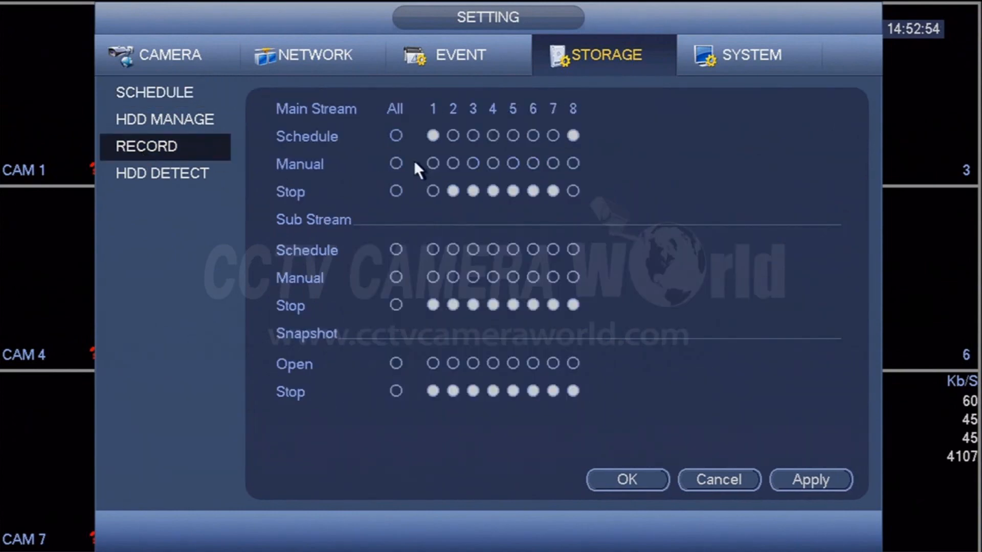